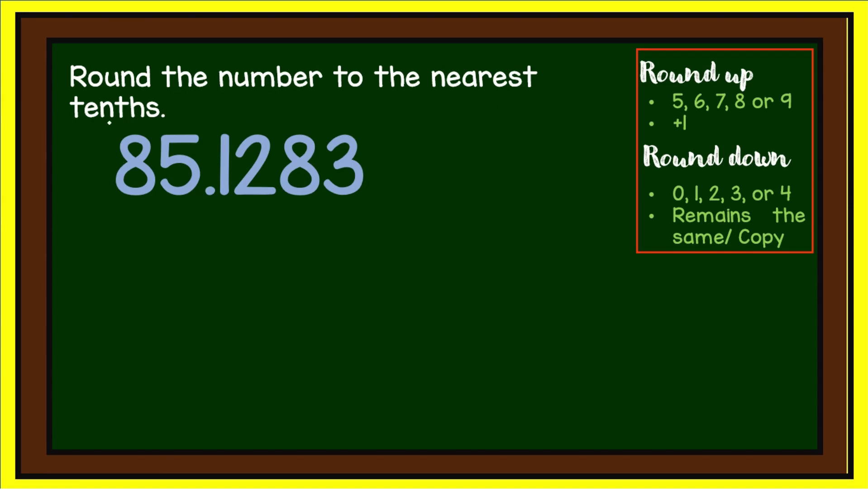
mouse_move(175, 199)
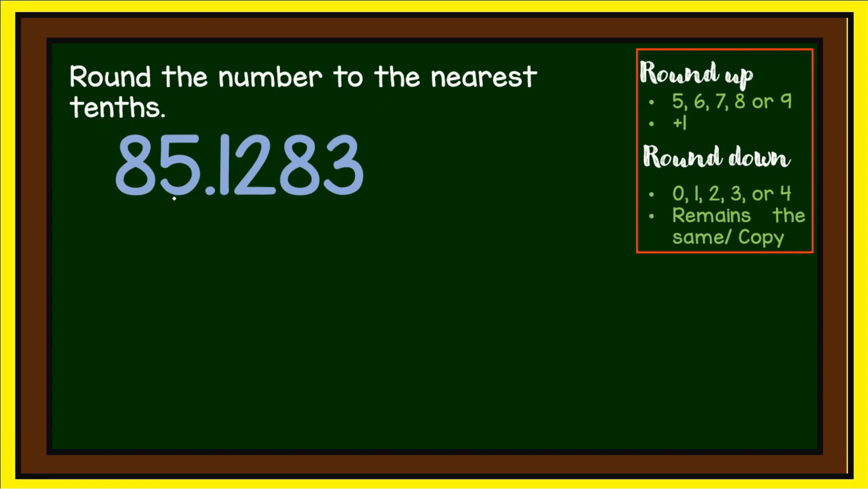
mouse_move(251, 206)
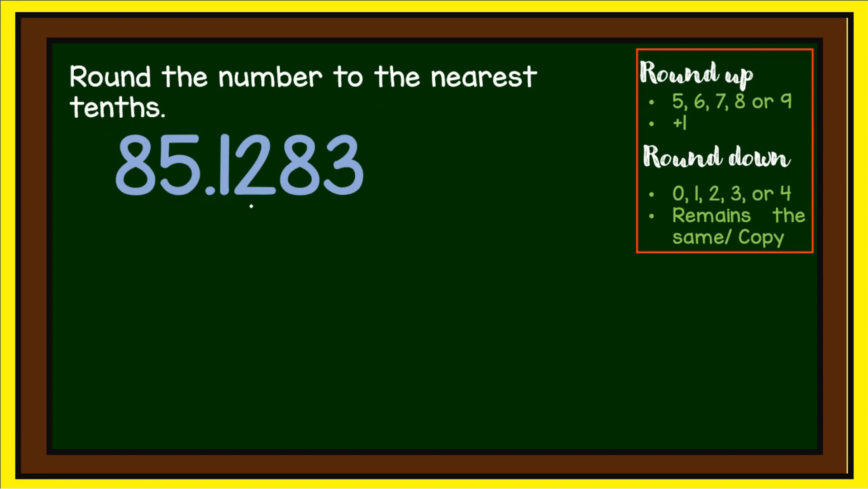
mouse_move(349, 211)
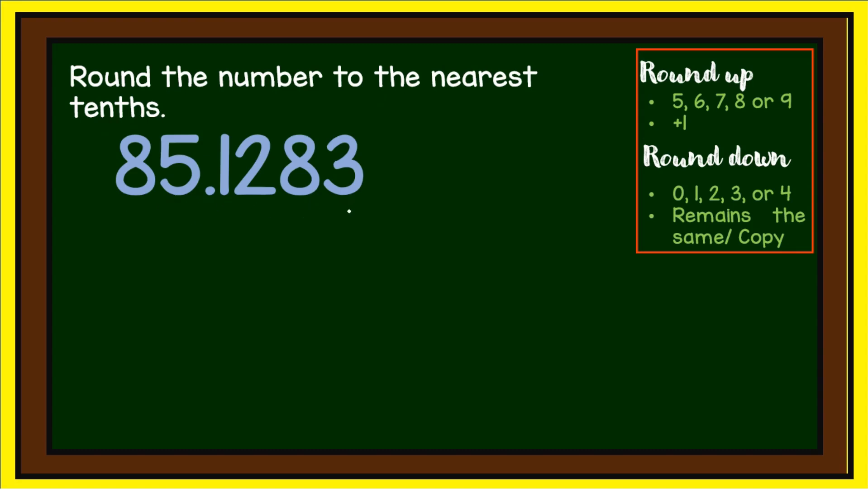
mouse_move(316, 219)
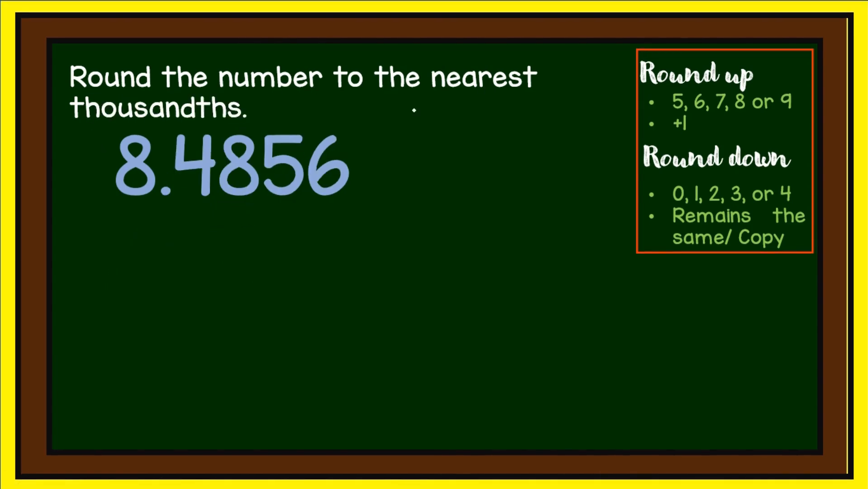
mouse_move(177, 127)
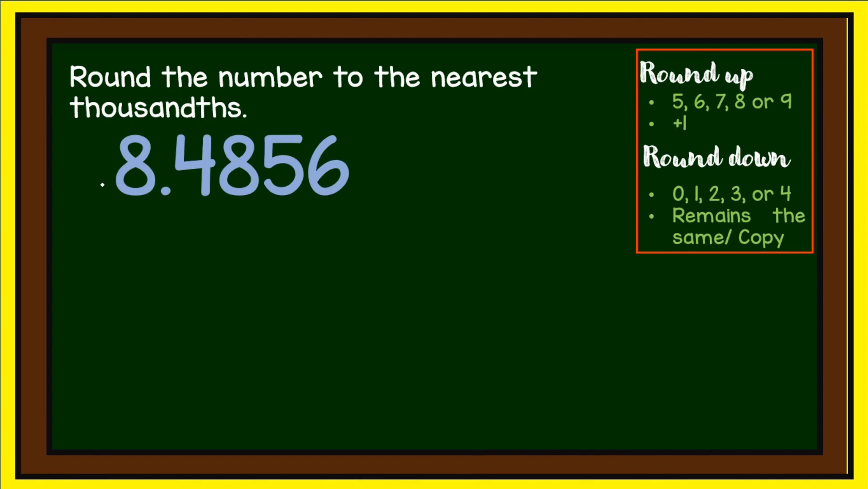
mouse_move(238, 202)
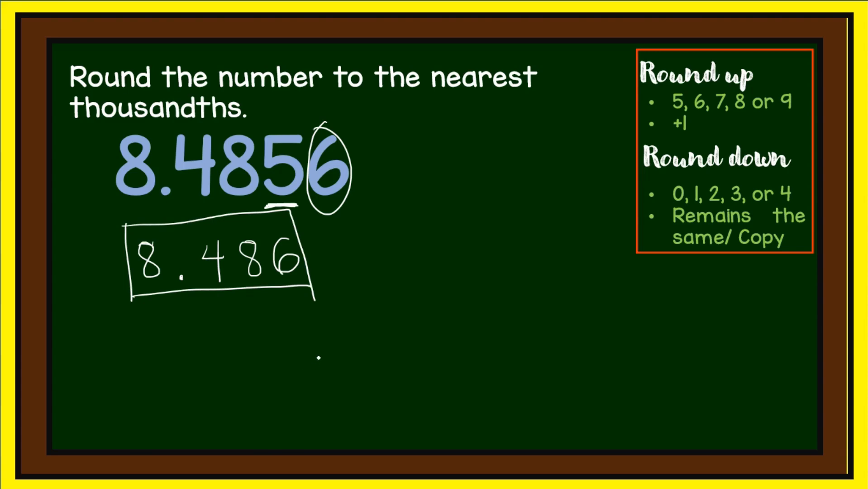
mouse_move(318, 357)
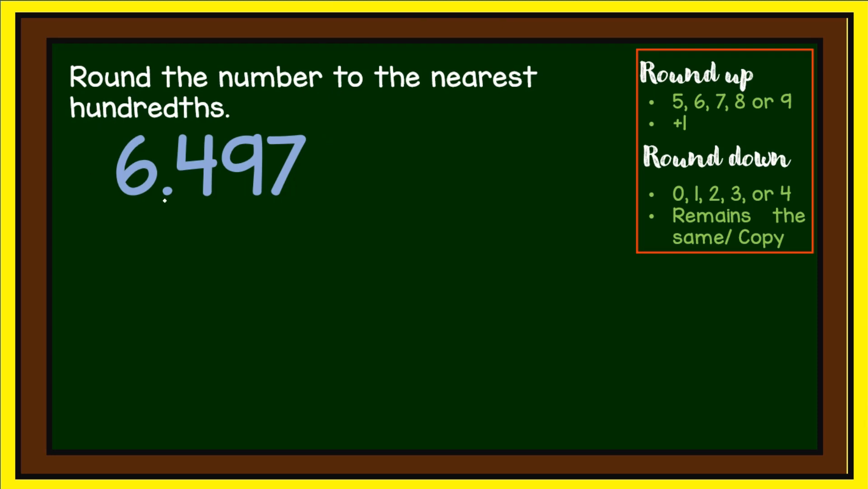
mouse_move(284, 204)
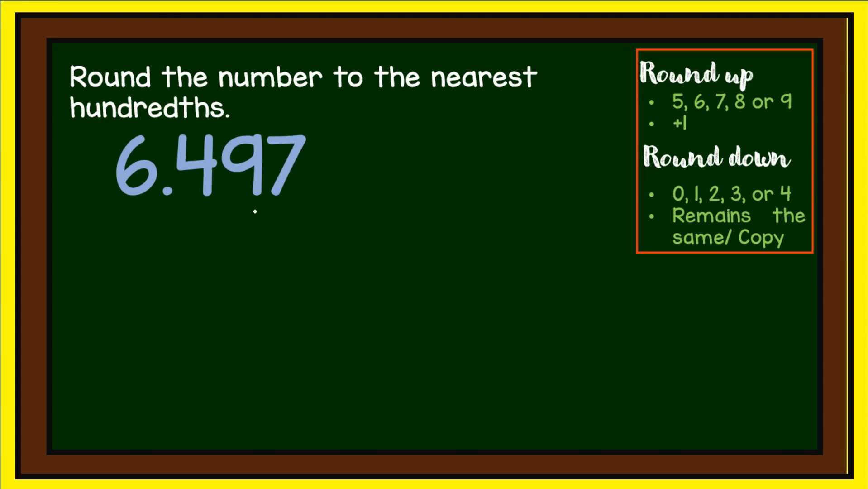
- Underline the hundredths digit 9 in 6.497 to start the rounding example
left_click_drag(230, 208, 266, 208)
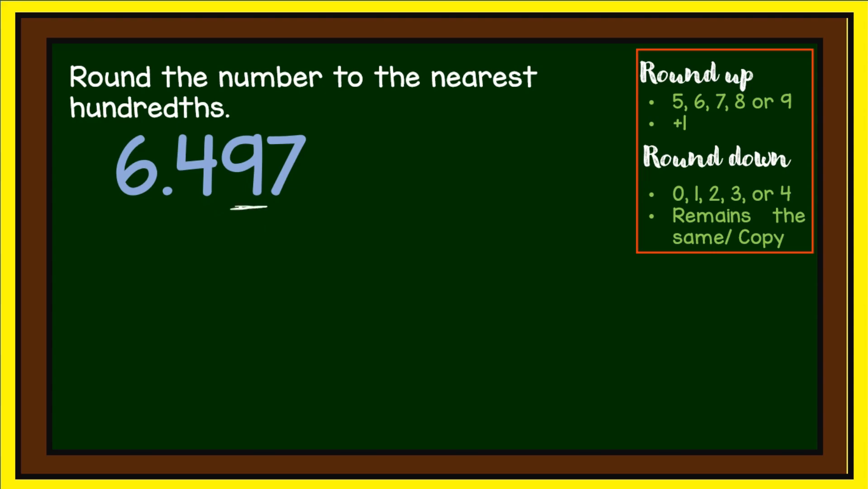